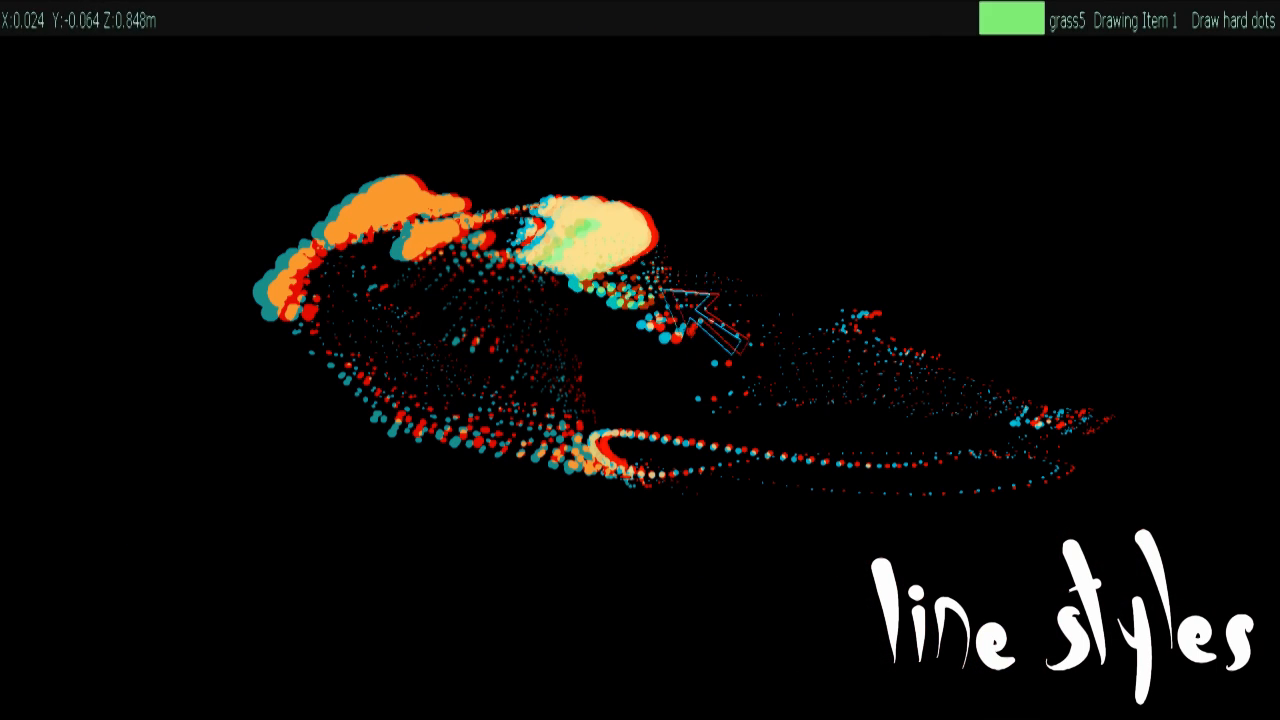
pyautogui.moveTo(760, 440)
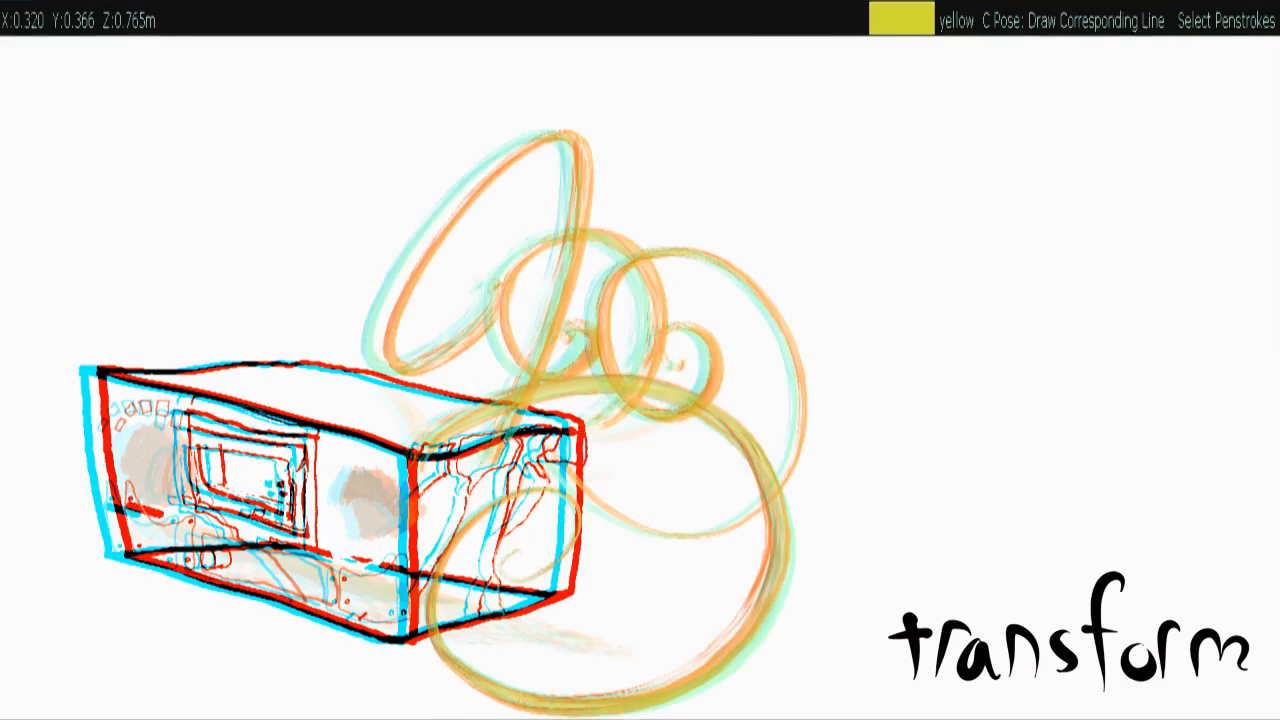
# - Switch the looping strokes to their next pose so they arc around the box sketch
pyautogui.press('g')
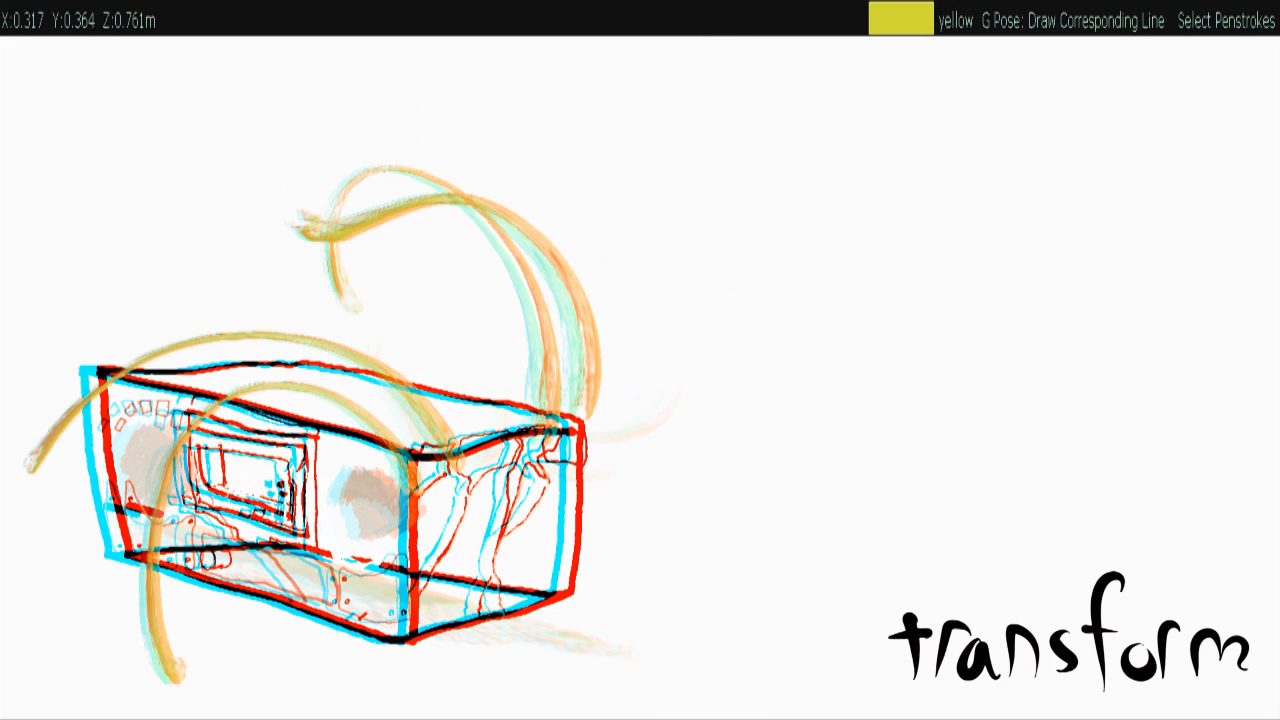